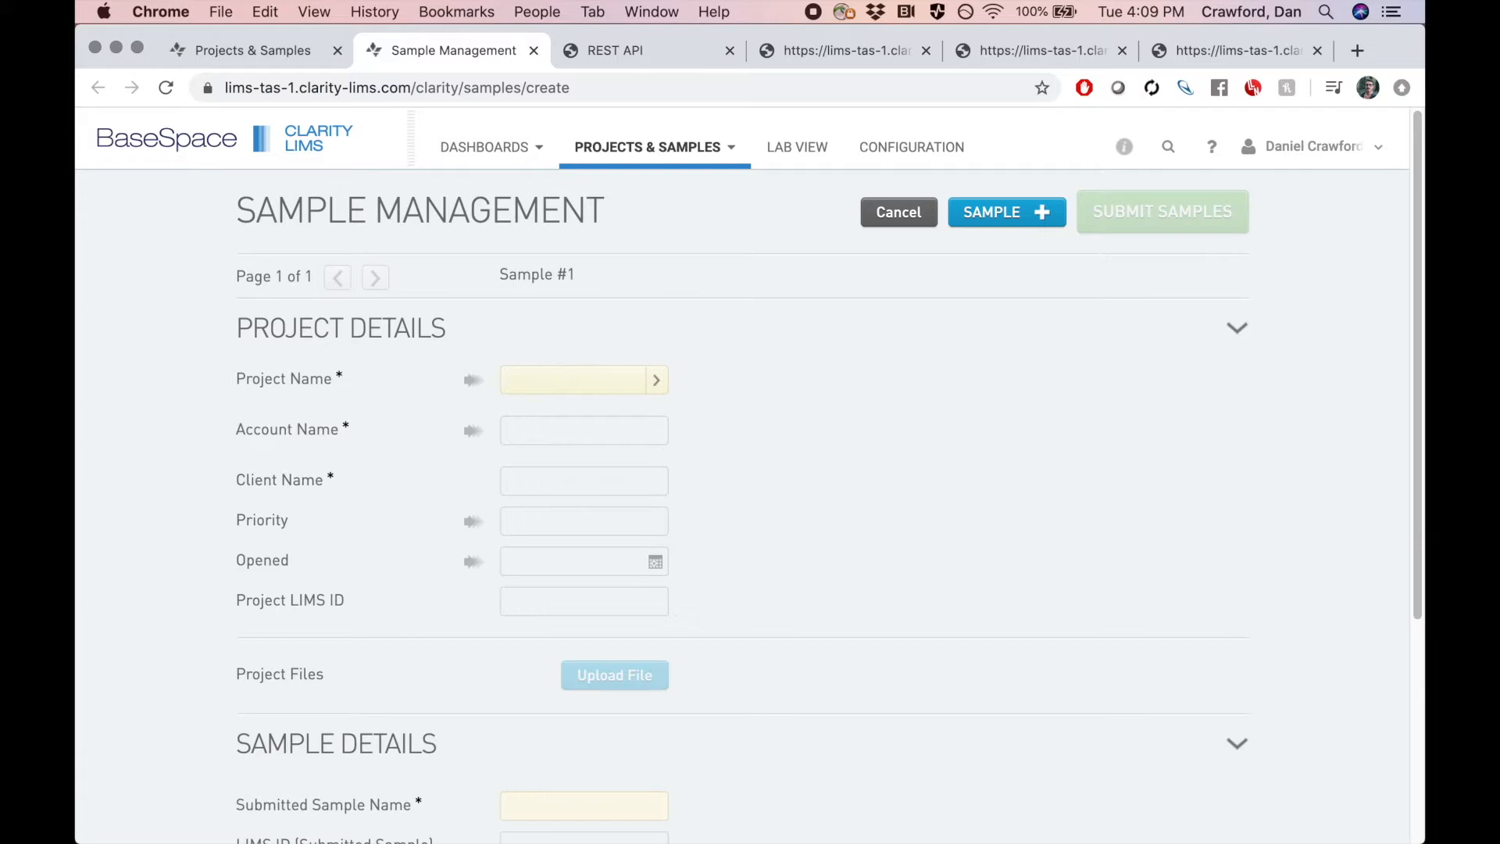
- Switch to the Postman tab holding the POST /api/v2/projects request for project 'API demo'
left_click(615, 50)
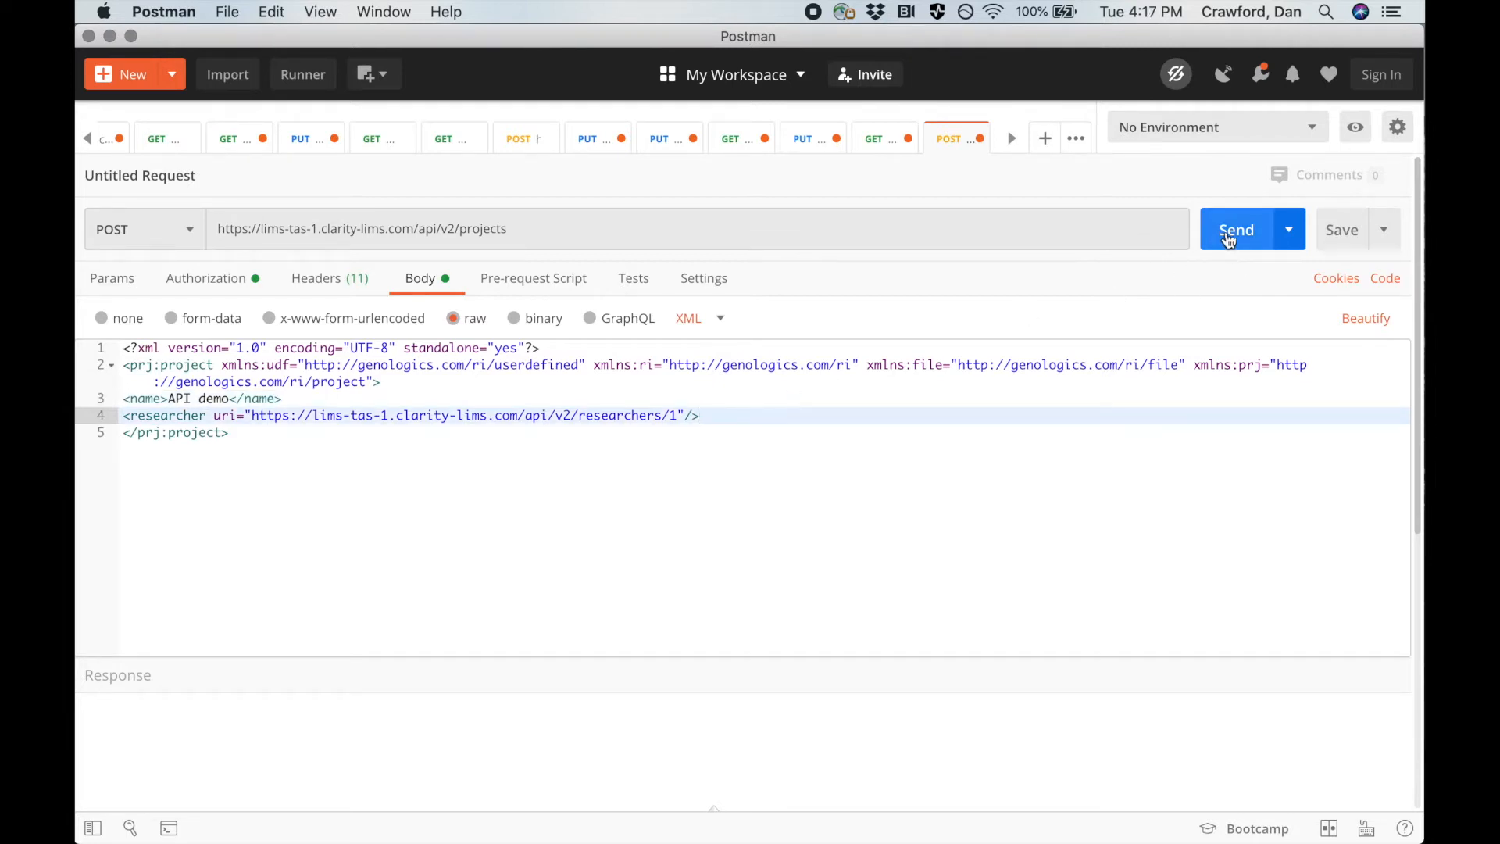
- Send the POST /api/v2/projects request and receive 201 Created for 'API demo'
left_click(1235, 228)
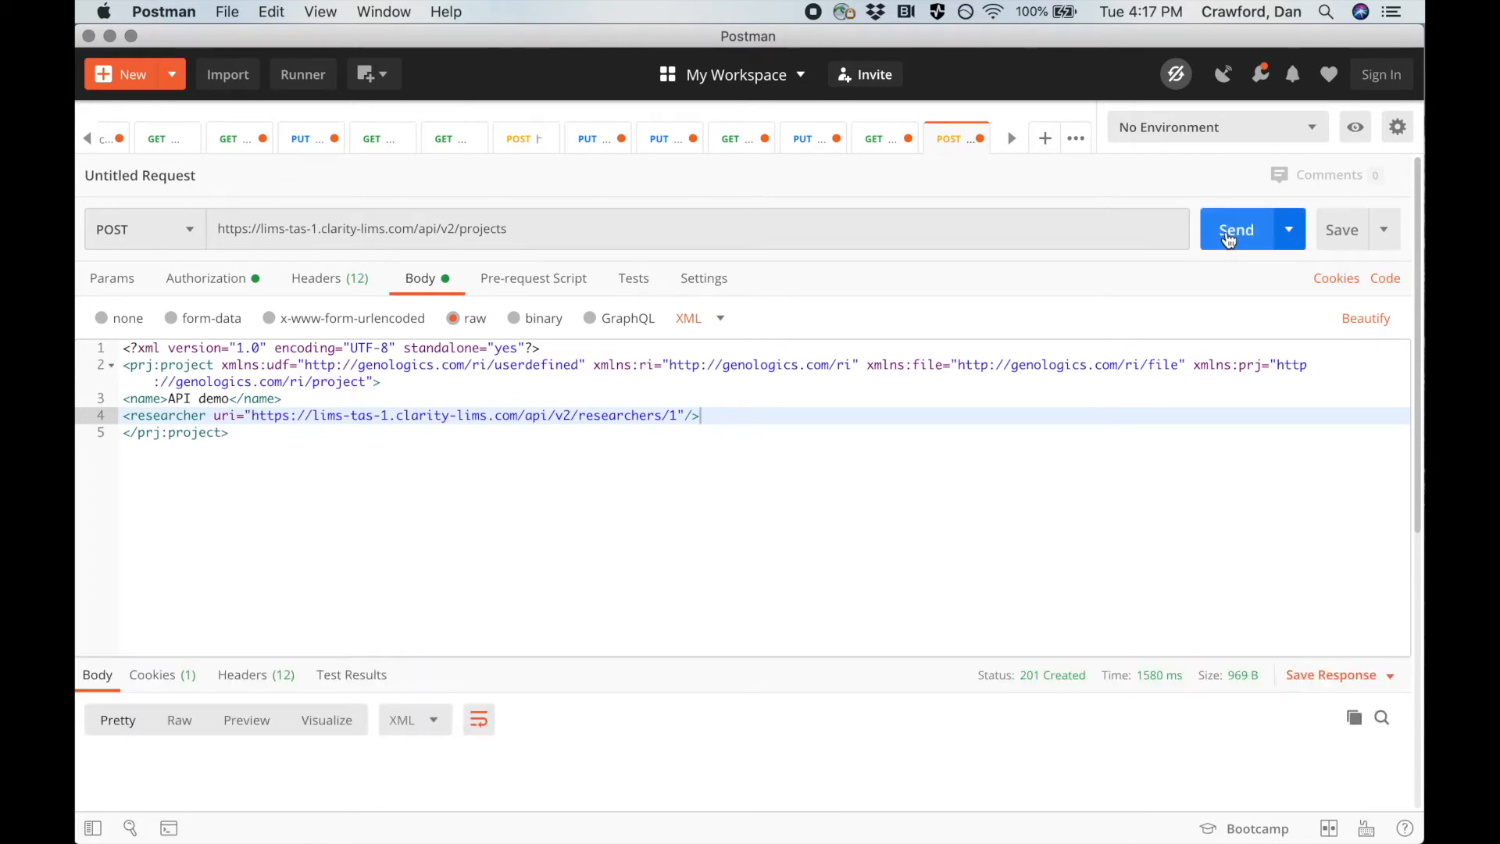
left_click(1234, 228)
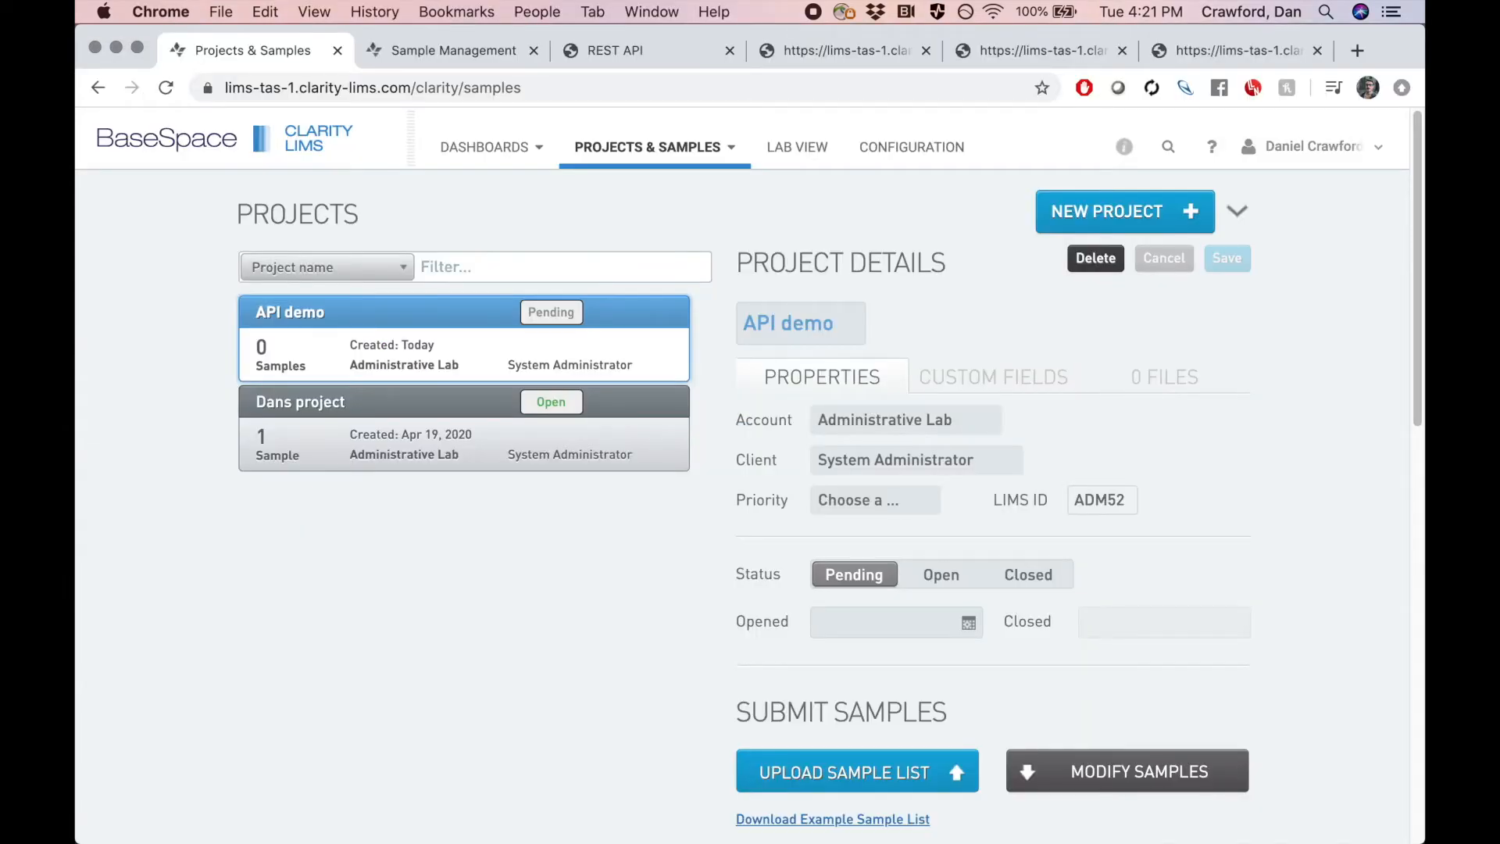
- Select the API demo project to show its Open status and May 5, 2020 opened date
left_click(1236, 230)
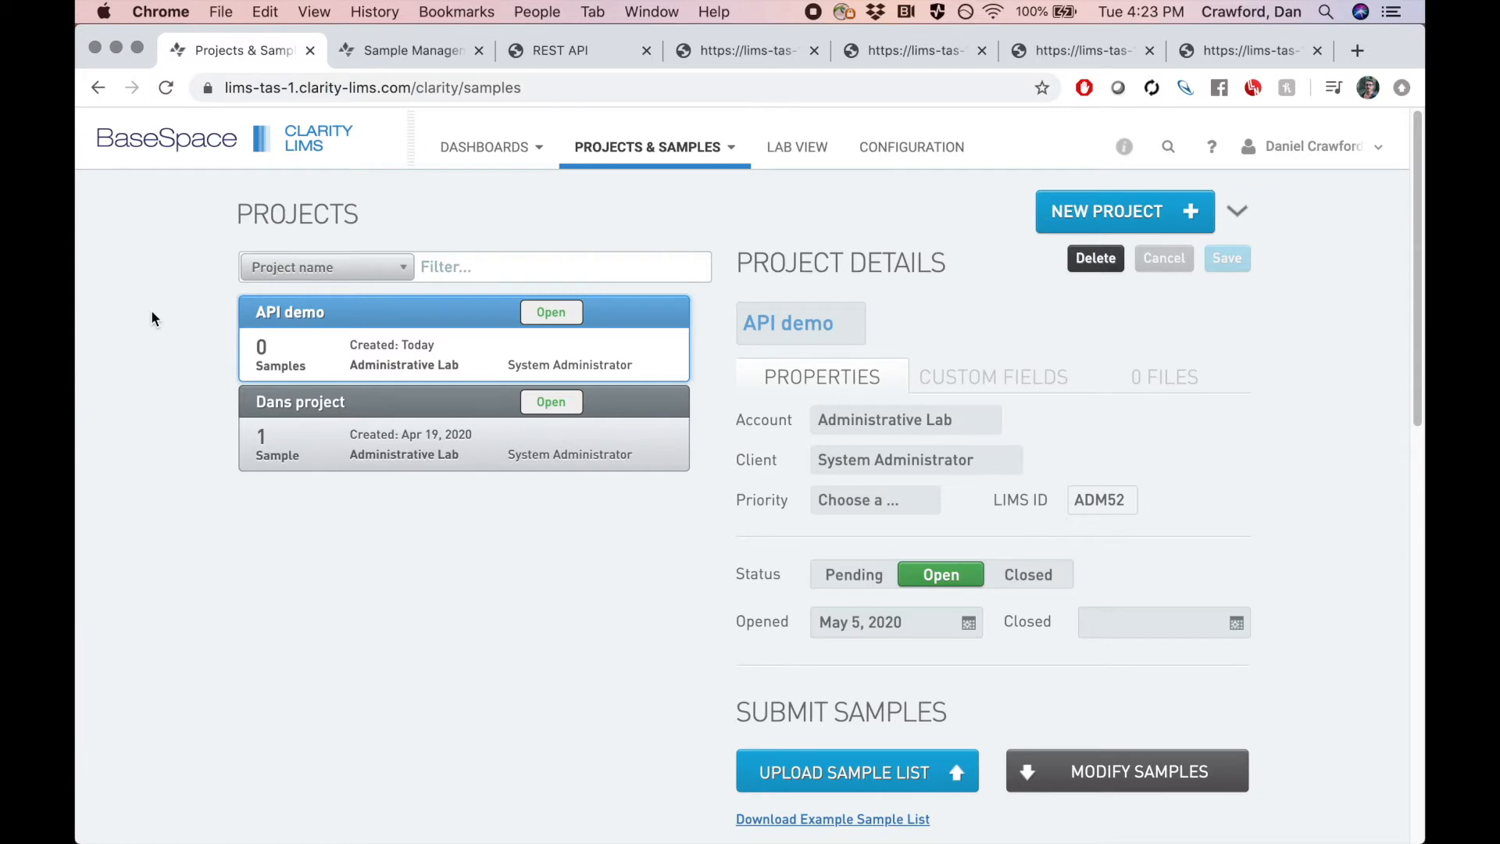
mouse_move(156, 312)
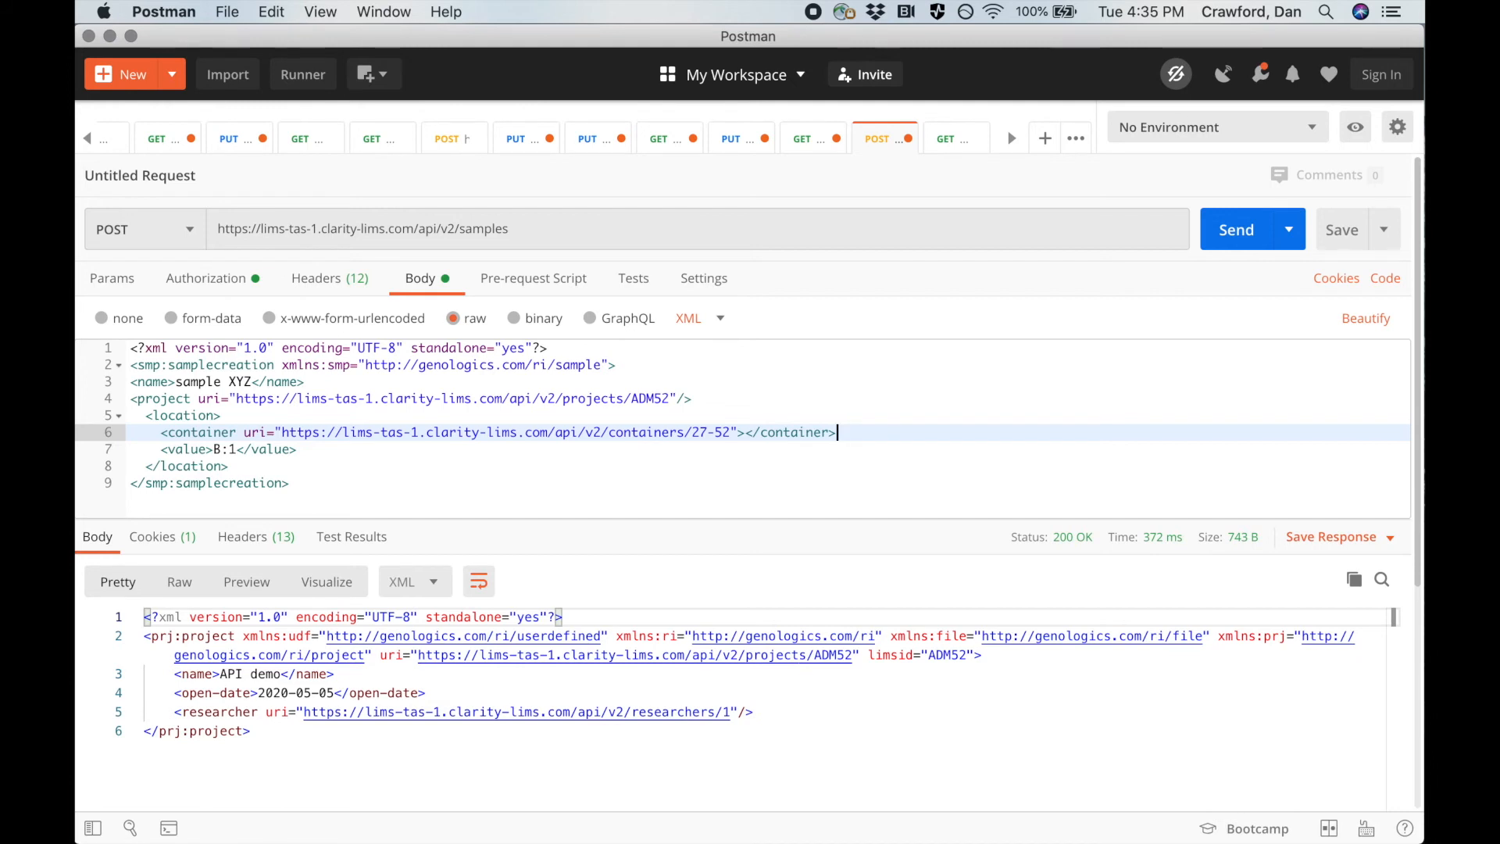
- Send the POST /api/v2/samples request, receiving 201 Created for 'sample XYZ' at B:1
left_click(1234, 228)
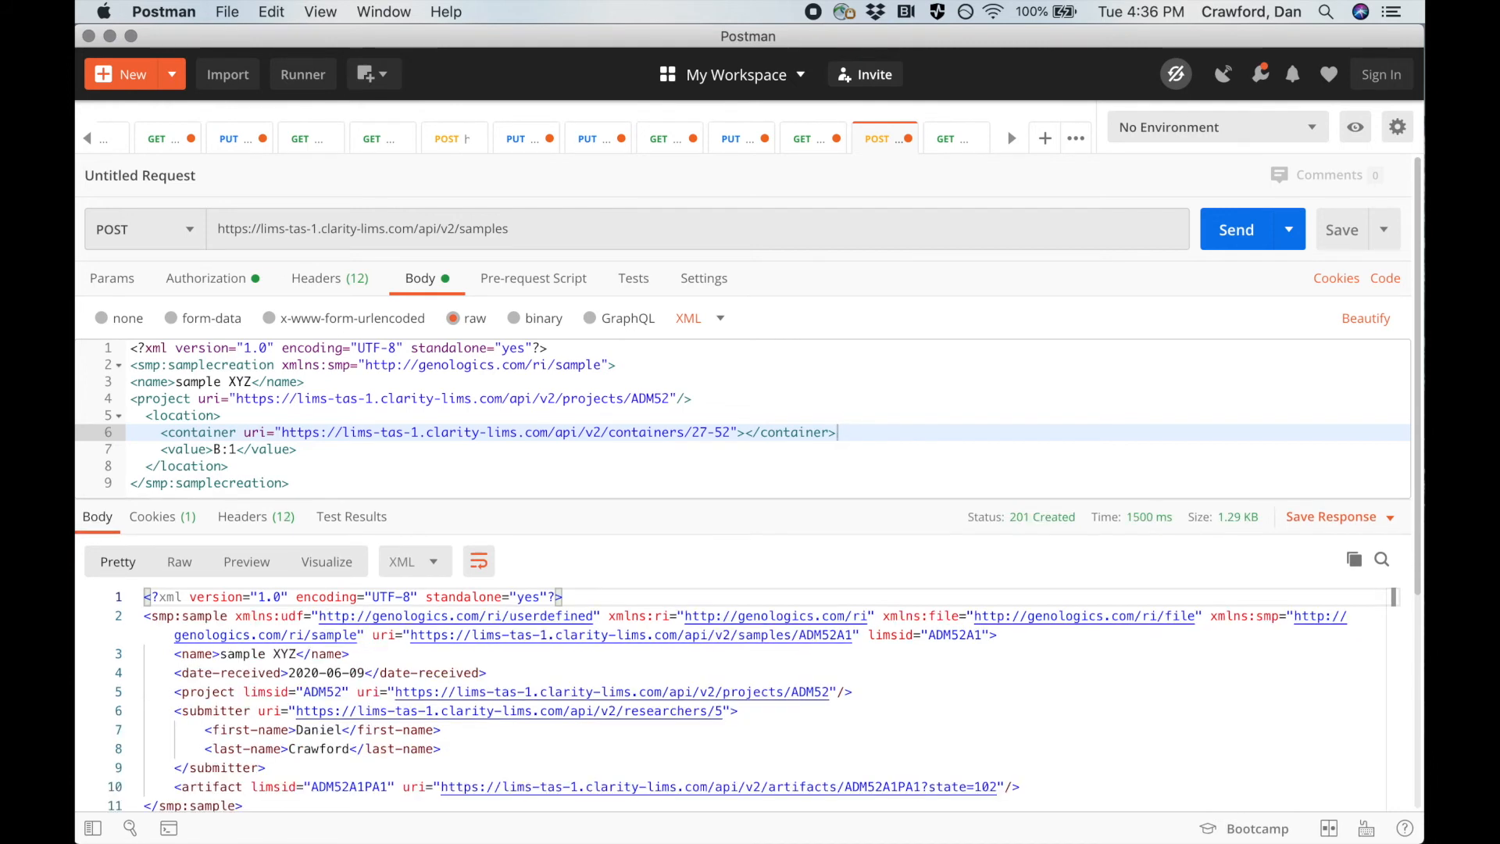